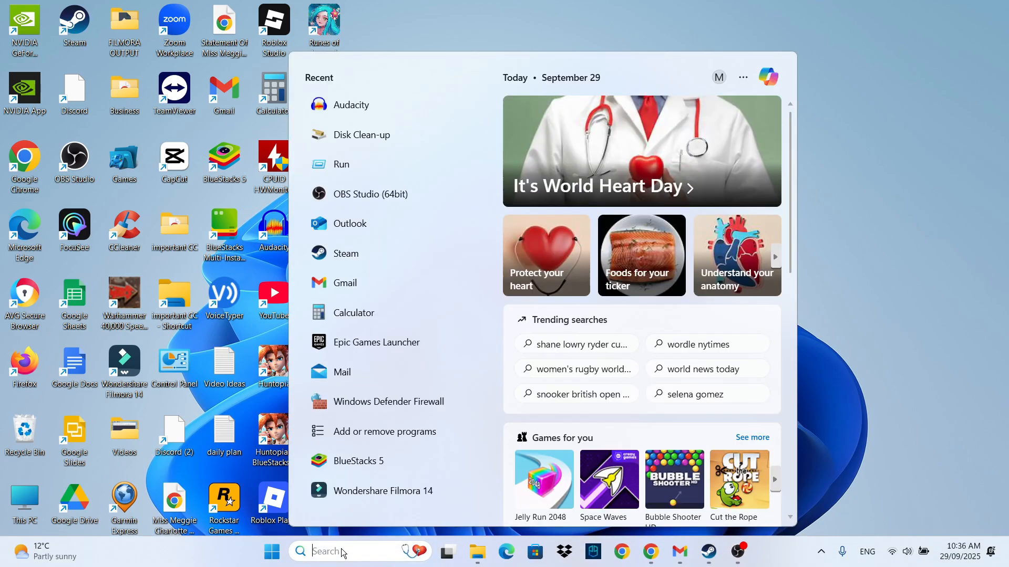
Search the Start menu for 'run' to launch the Run dialog.
text(run)
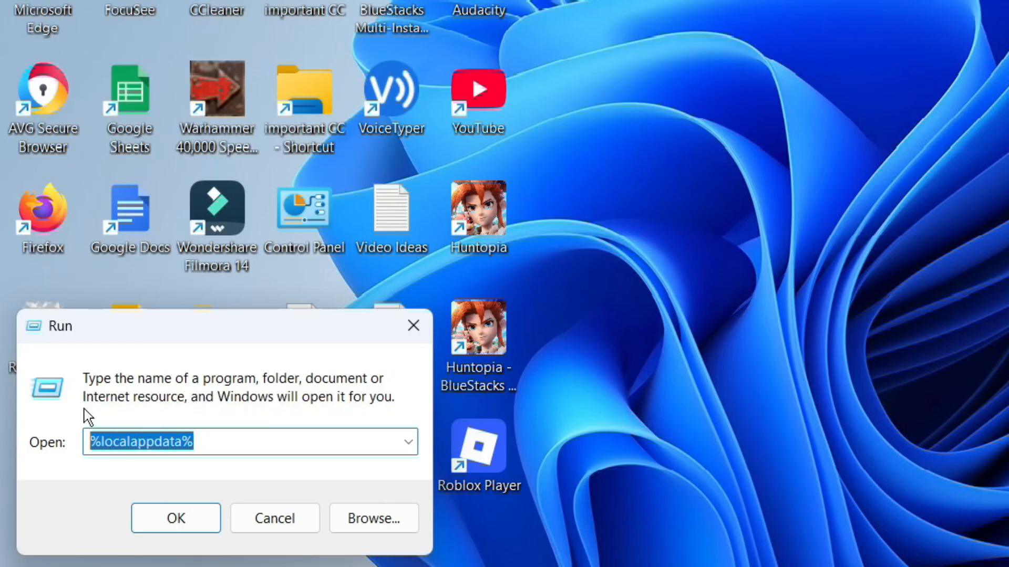
Submit %appdata% in the Run dialog so the Roaming folder opens in File Explorer.
text(%)
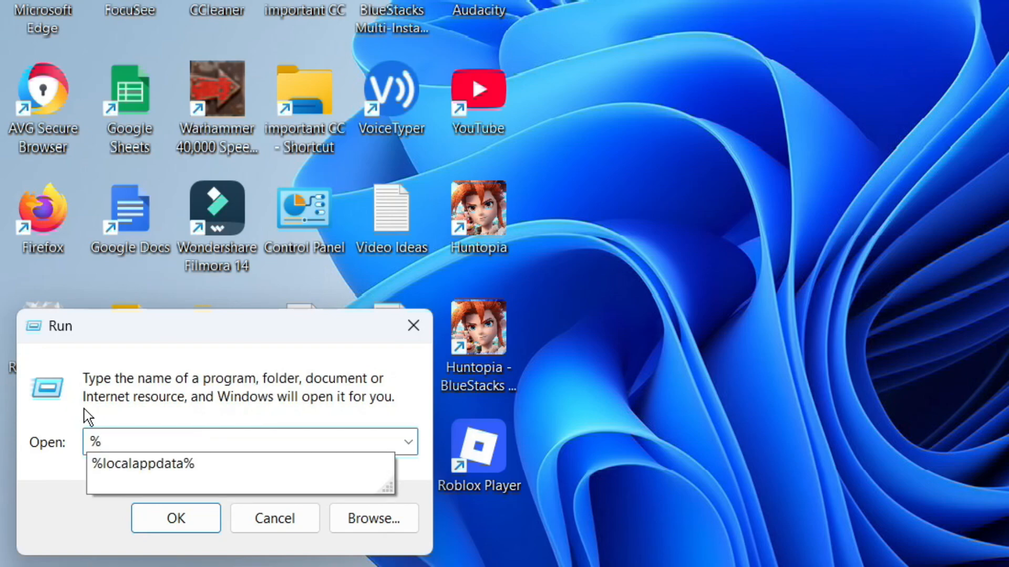
text(appdata)
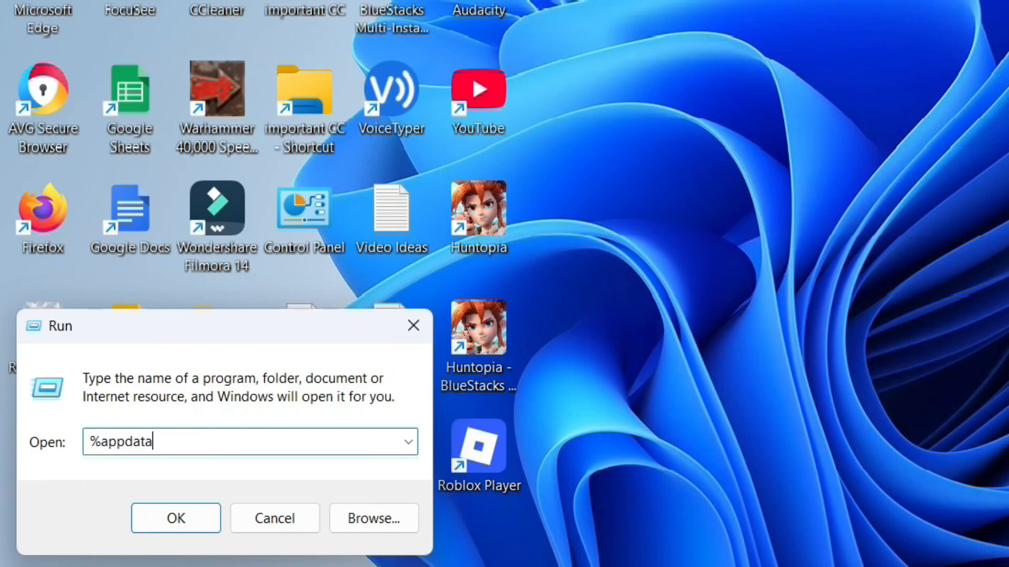
text(%)
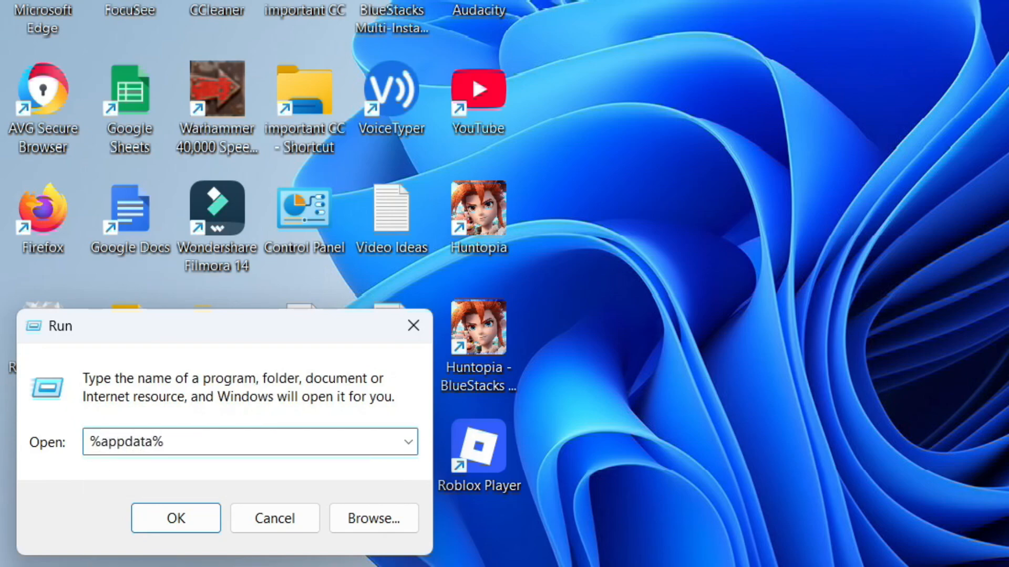
click(176, 519)
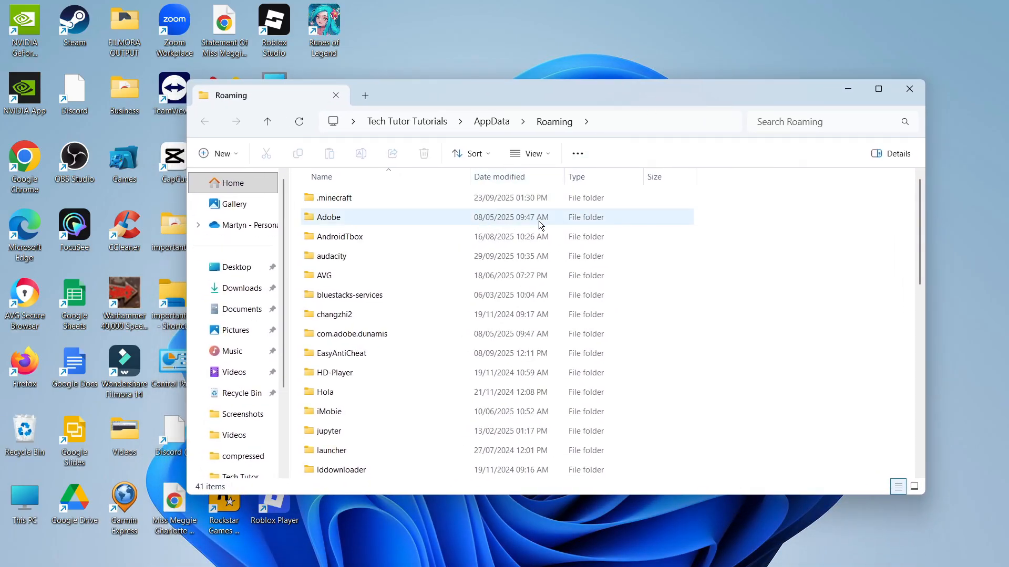
Navigate into the obs-studio folder inside AppData\Roaming.
click(324, 275)
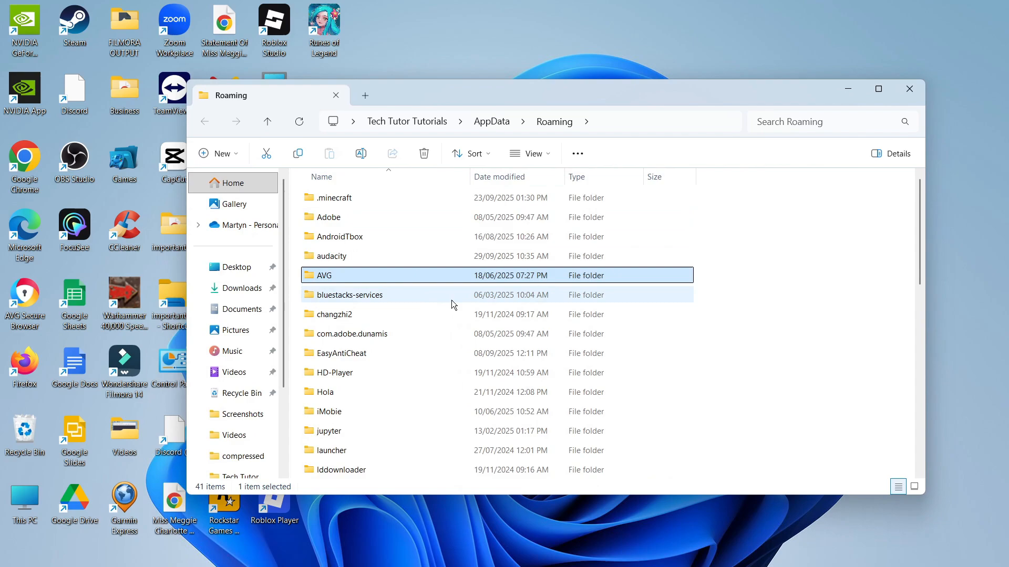
scroll(down, 3)
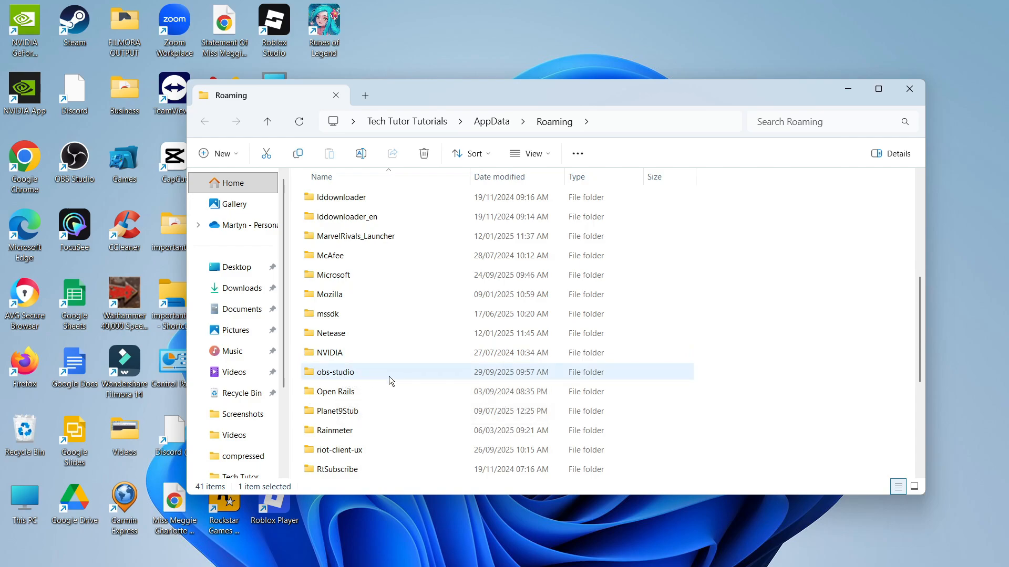
mouse_move(418, 375)
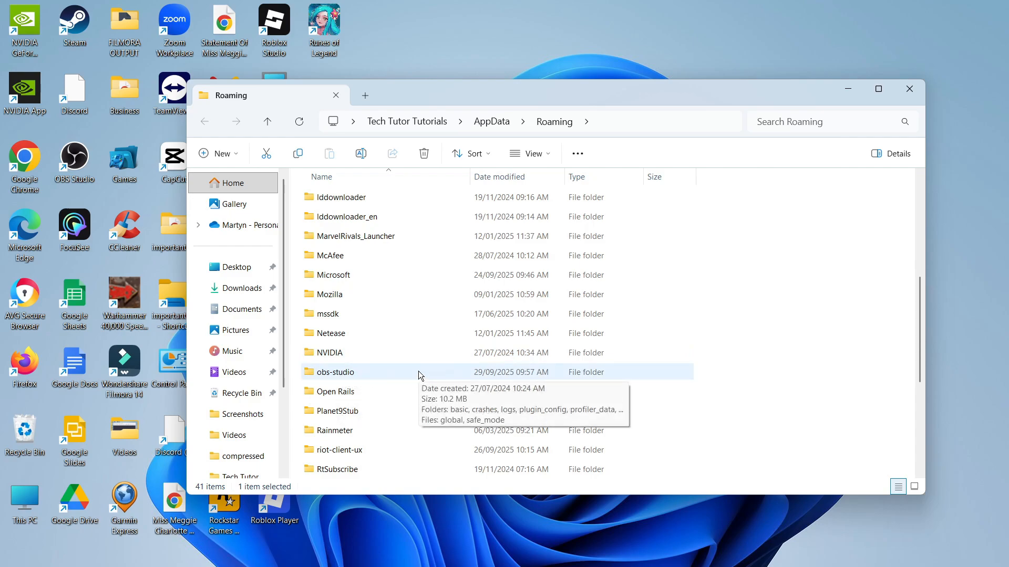
double_click(335, 372)
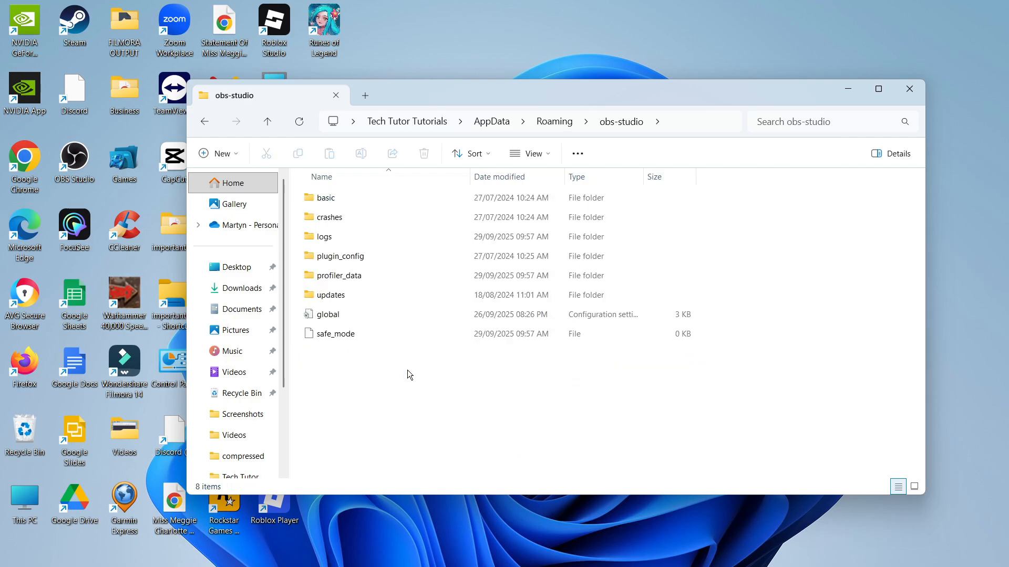
mouse_move(512, 402)
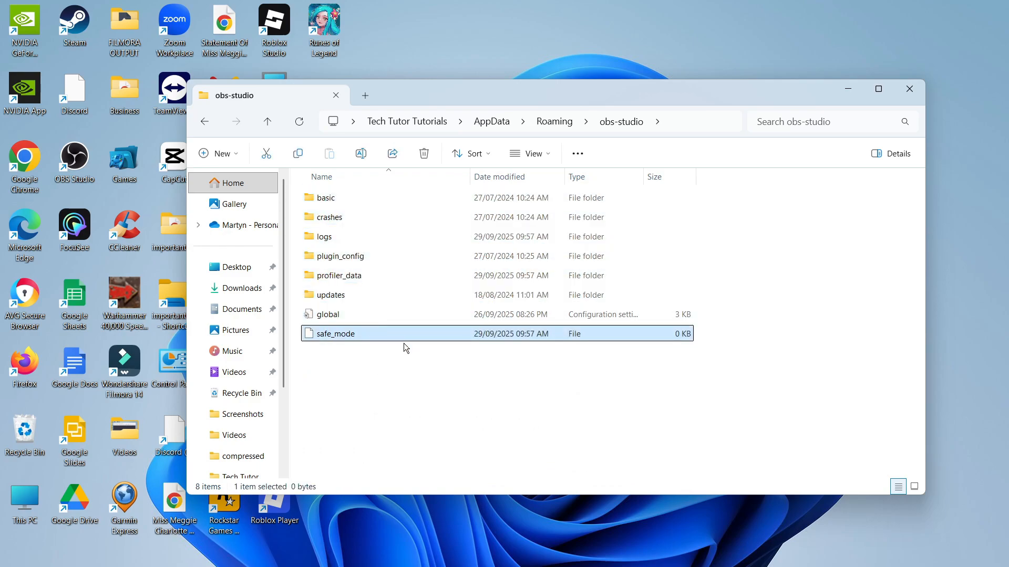
Select all eight items in the obs-studio folder with Ctrl+A for deletion.
key(ctrl+a)
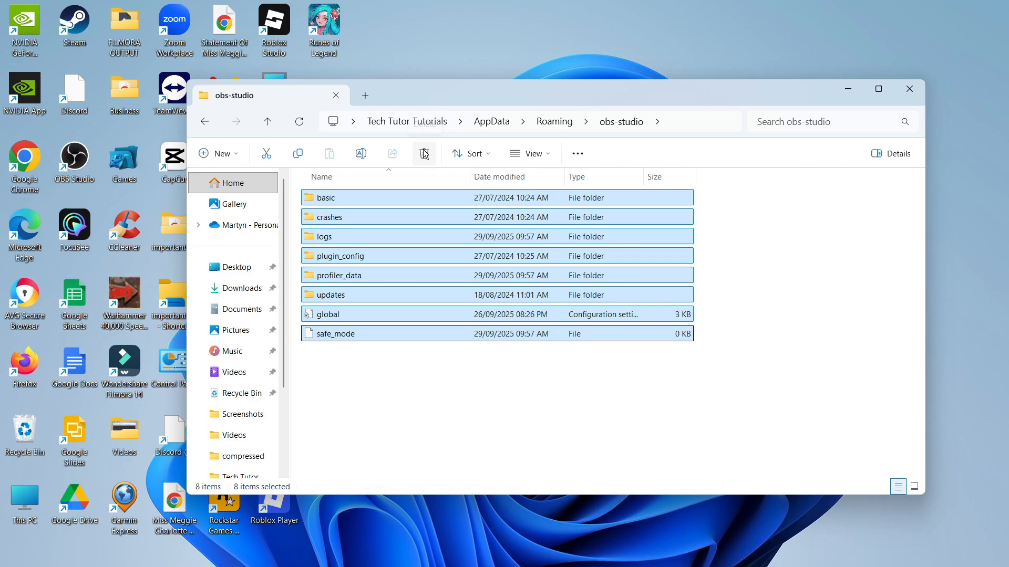
mouse_move(424, 154)
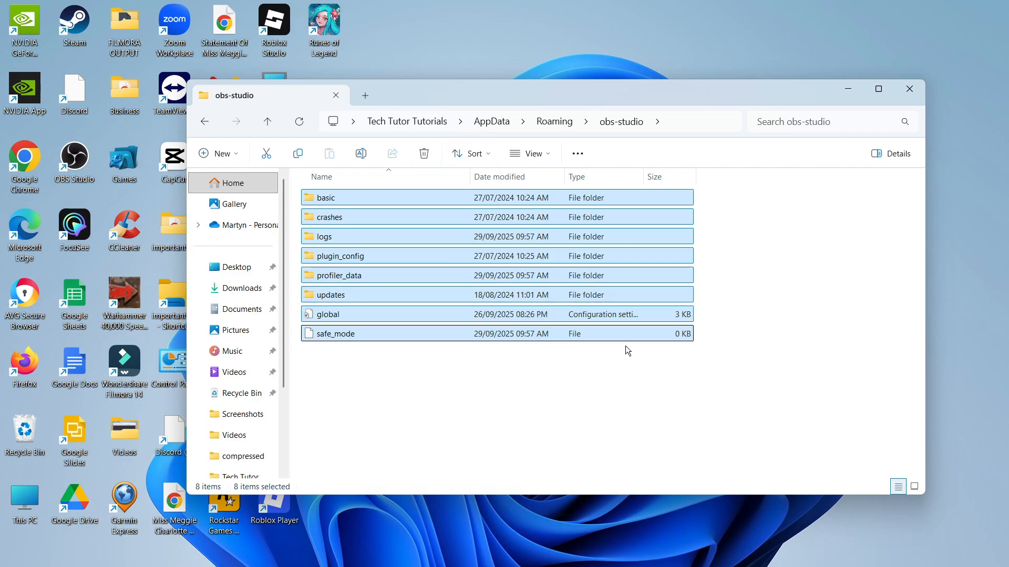
mouse_move(909, 89)
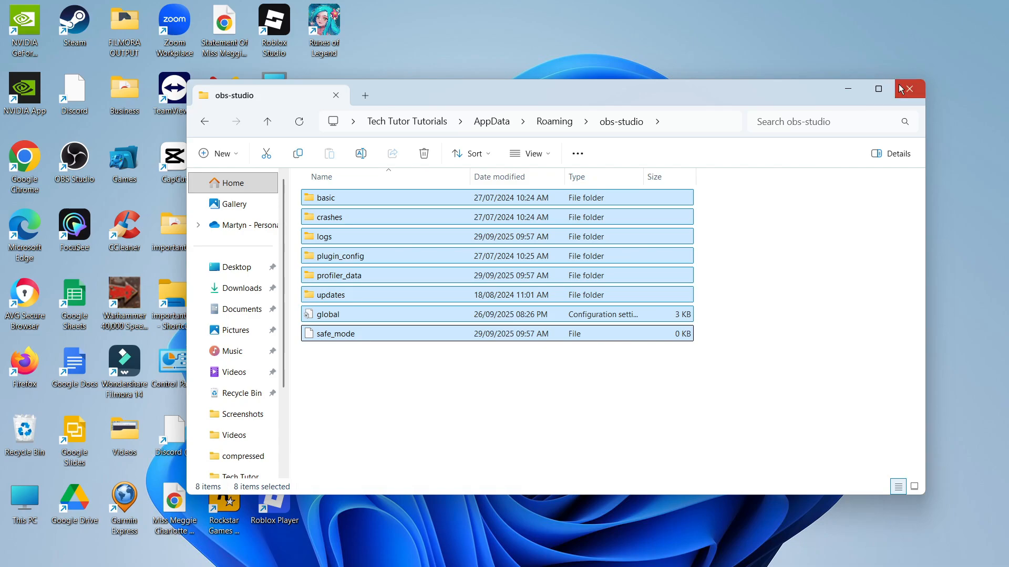
Close the obs-studio File Explorer window, returning to the desktop.
click(910, 88)
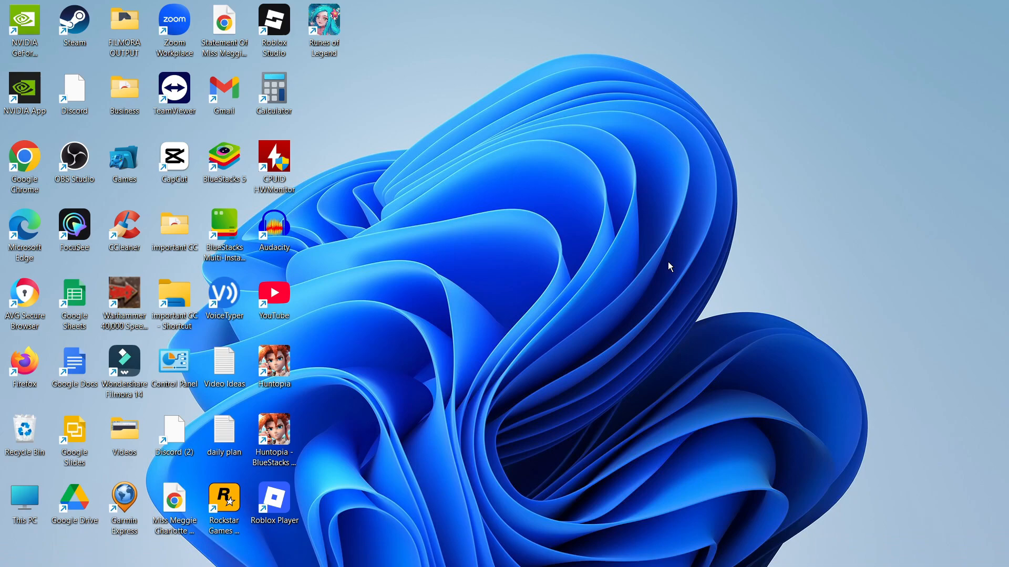
mouse_move(788, 196)
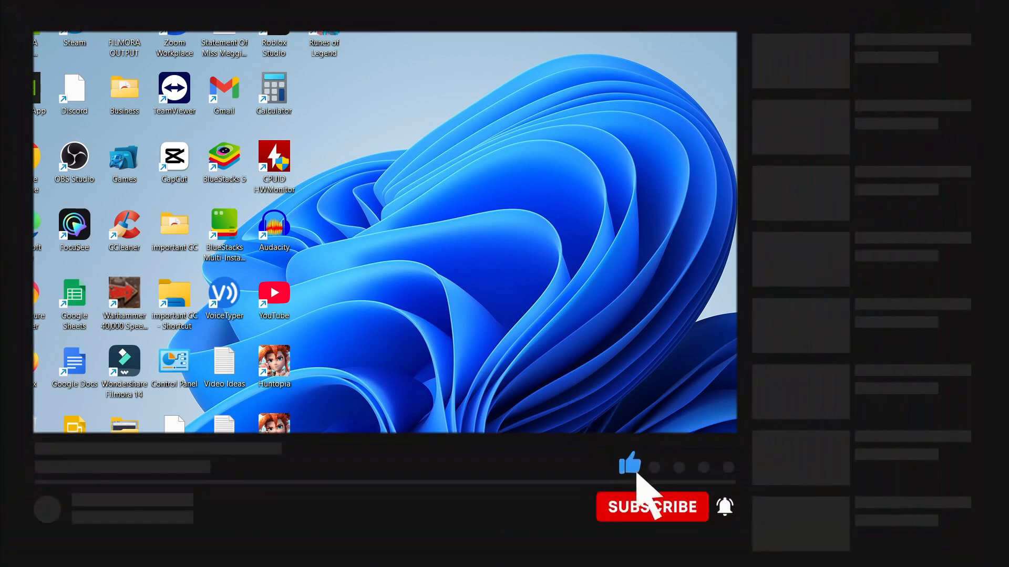
click(651, 507)
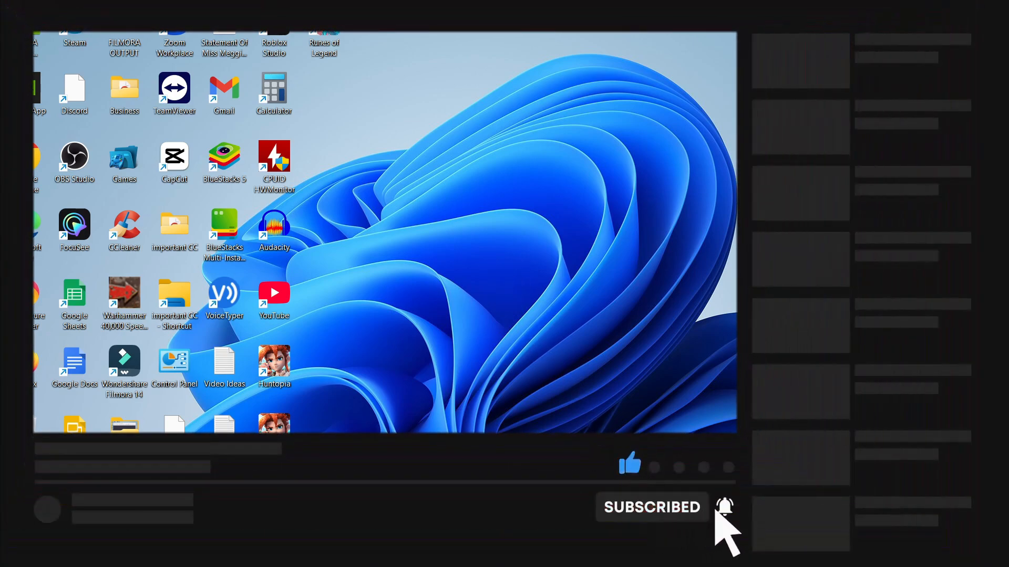
mouse_move(636, 457)
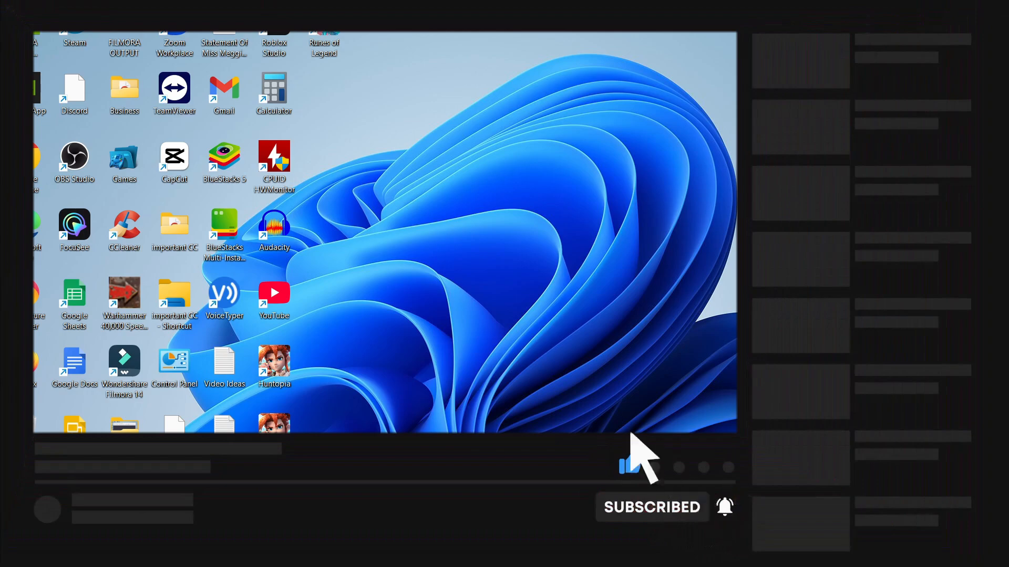